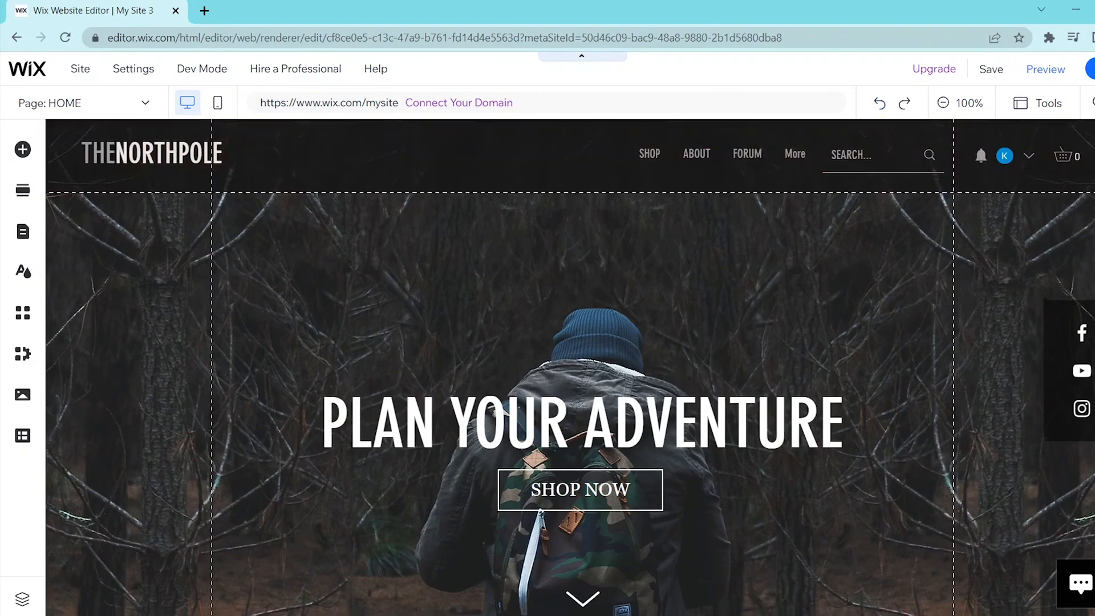
# Step: Add a blank section below the hero, after browsing the Team and About section designs
pyautogui.scroll(-3)
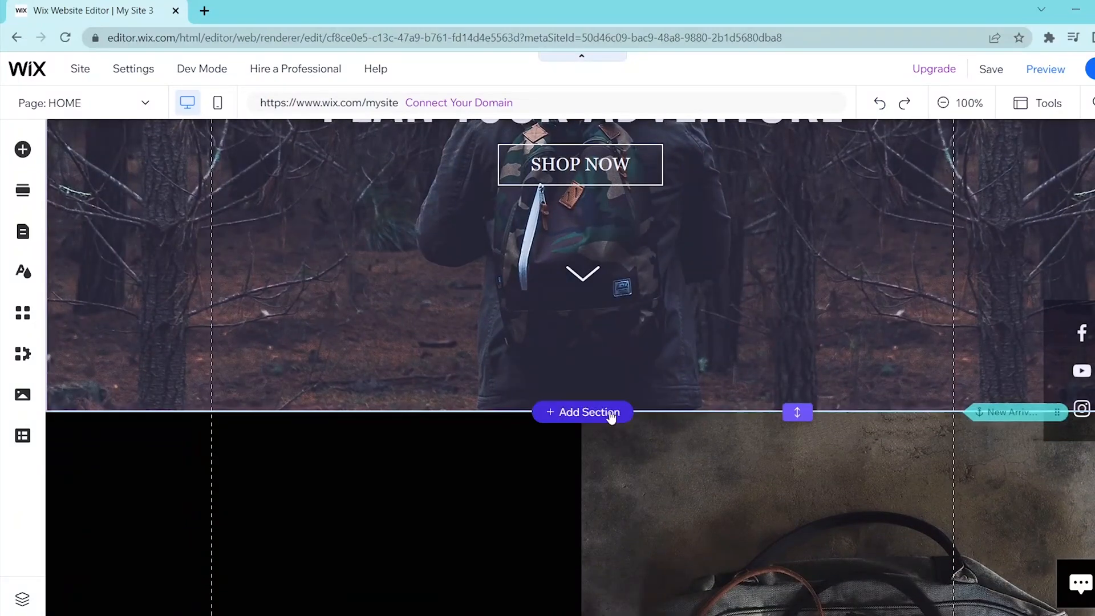
pyautogui.click(582, 412)
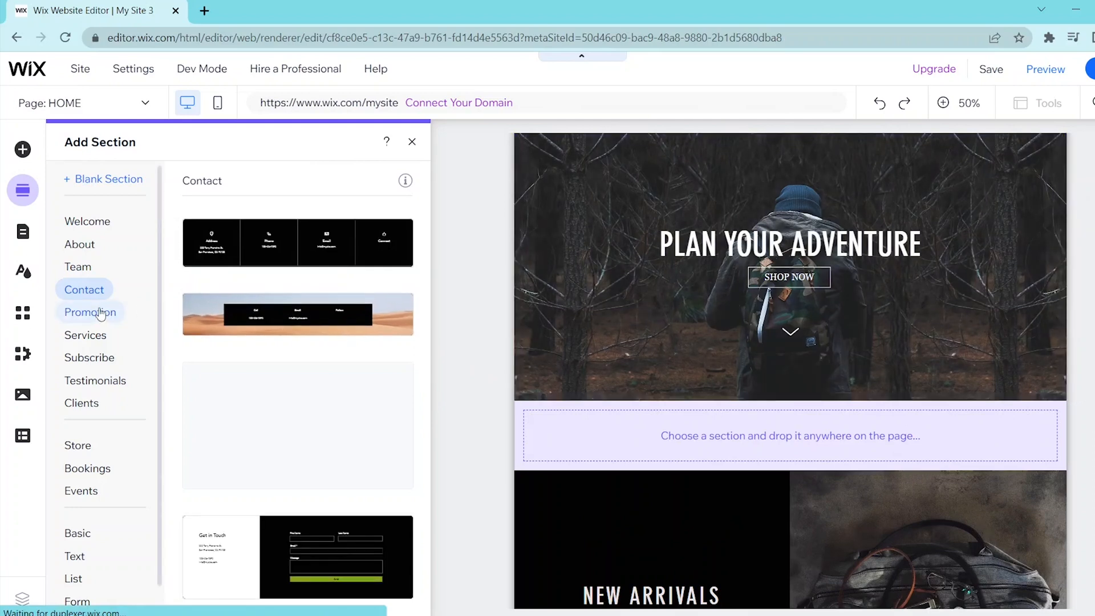
pyautogui.click(77, 267)
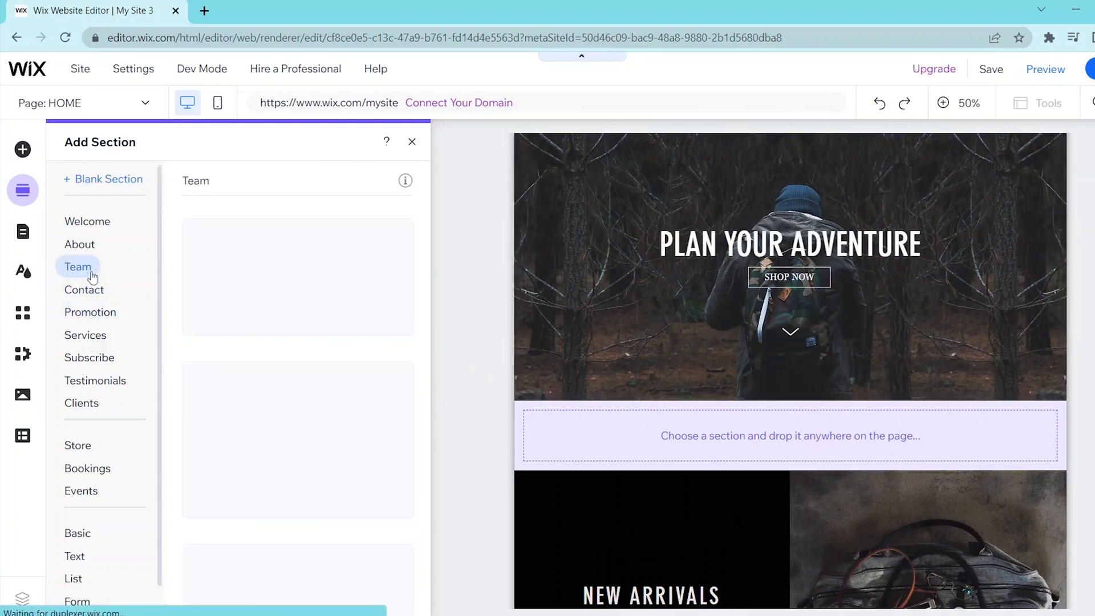
pyautogui.click(79, 244)
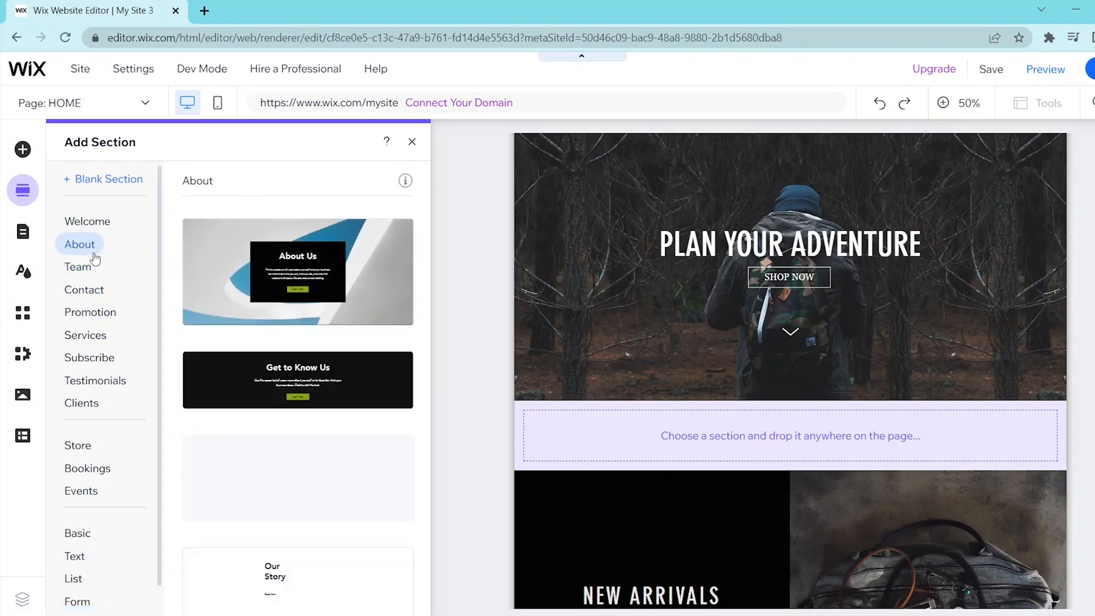
pyautogui.click(88, 221)
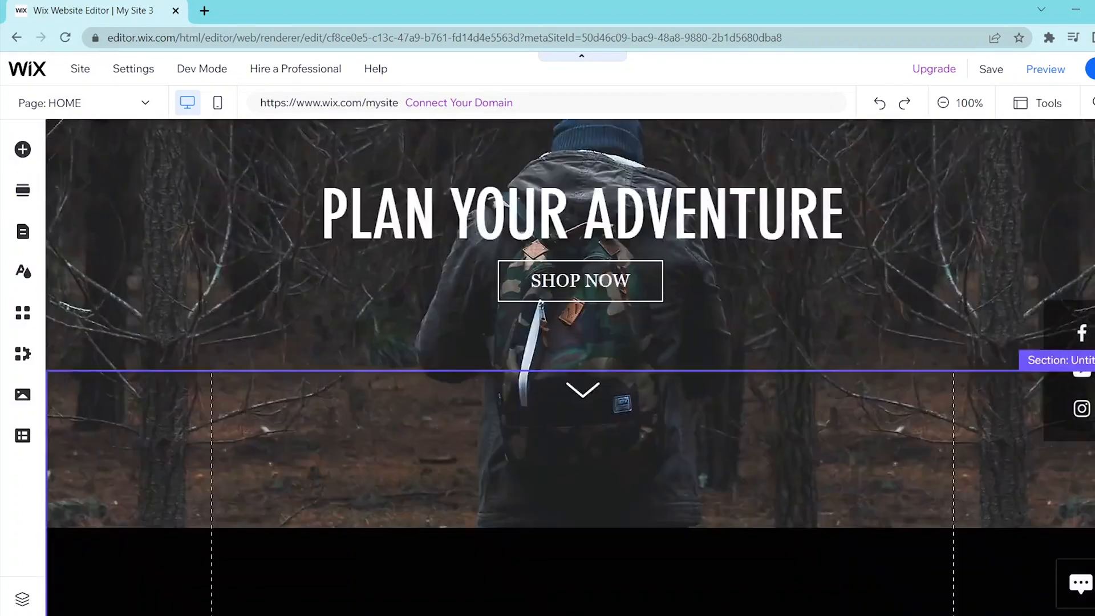
pyautogui.scroll(-3)
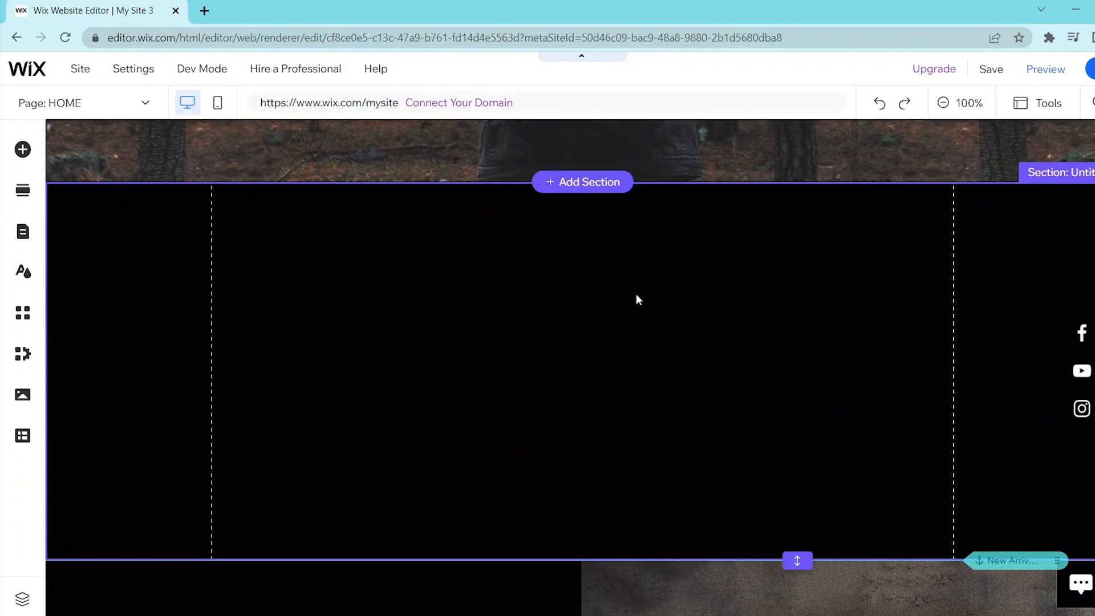
pyautogui.rightClick(636, 300)
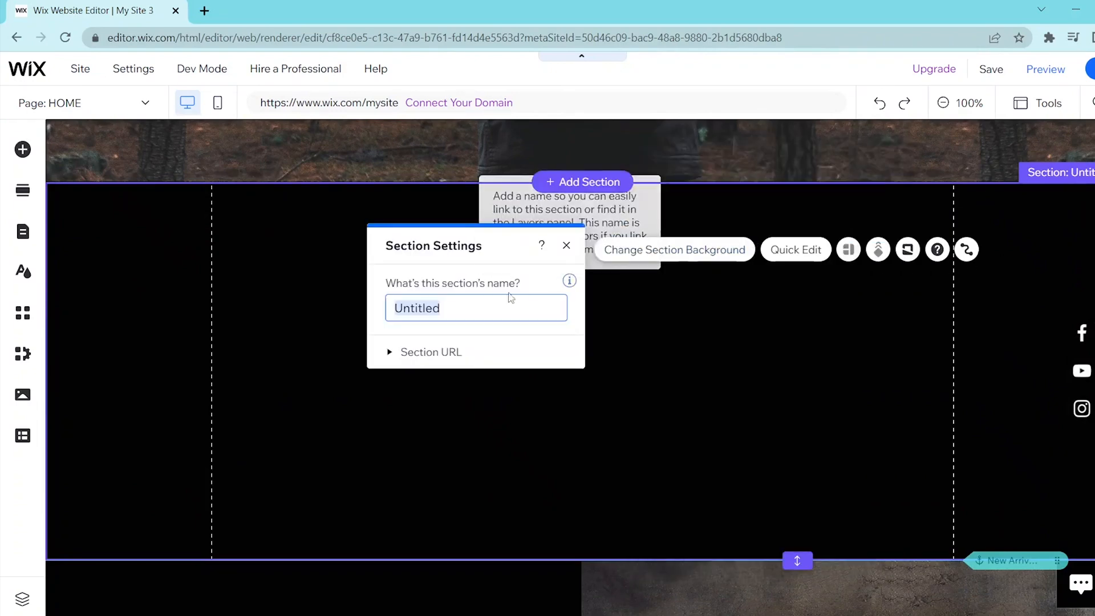
pyautogui.click(430, 352)
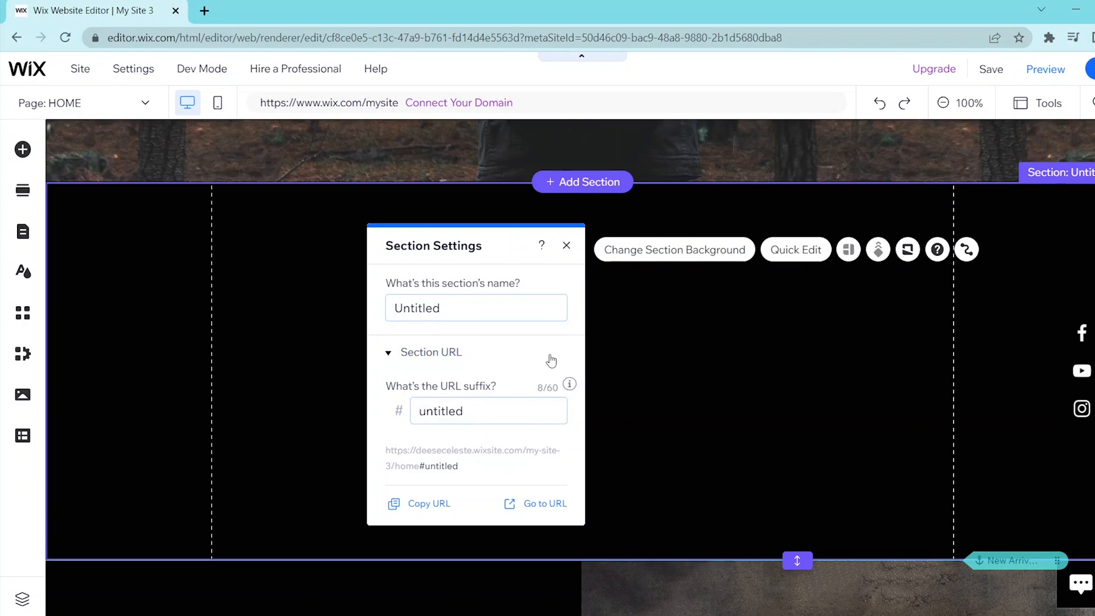
pyautogui.moveTo(569, 282)
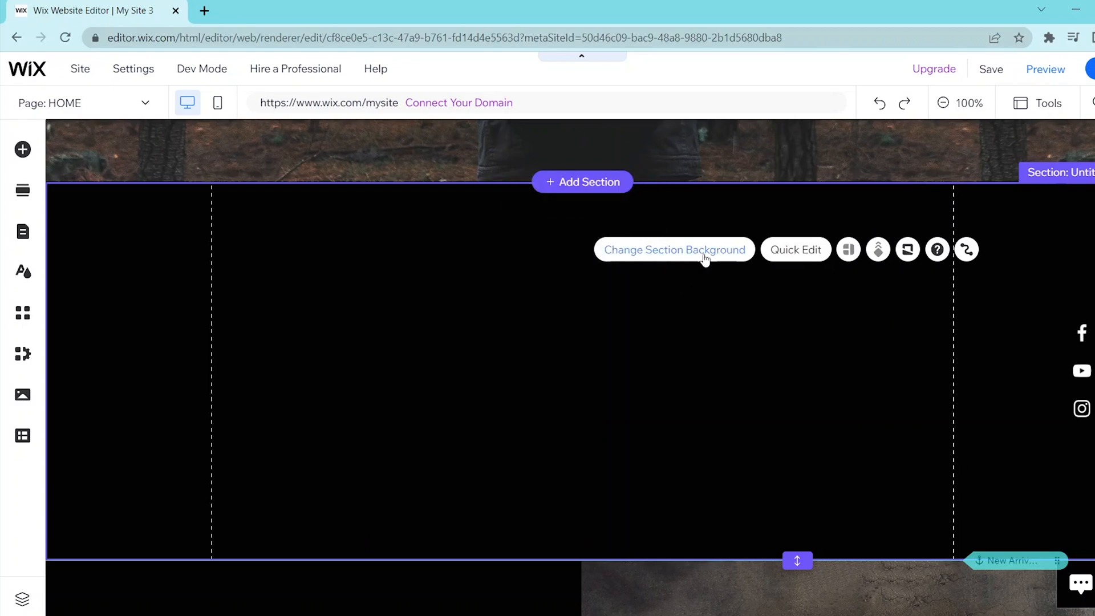
pyautogui.click(673, 250)
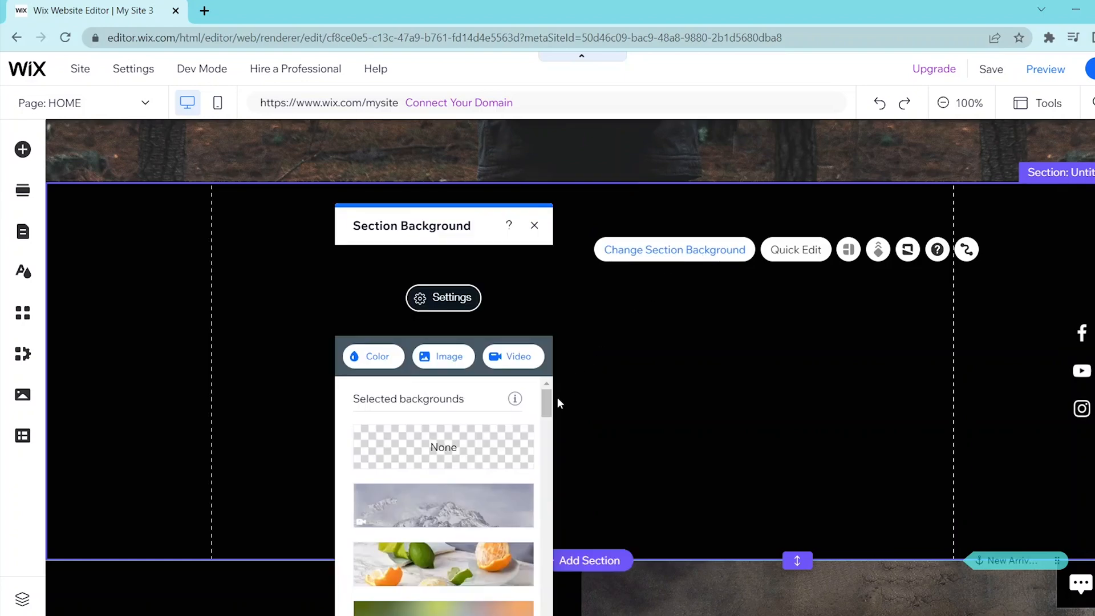
pyautogui.scroll(-3)
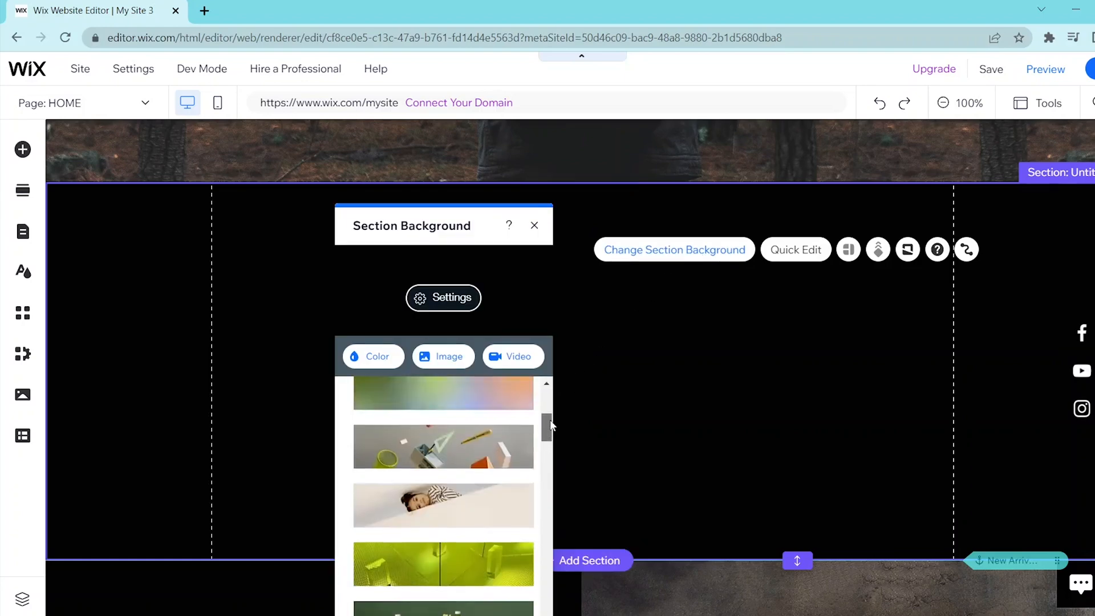
pyautogui.scroll(3)
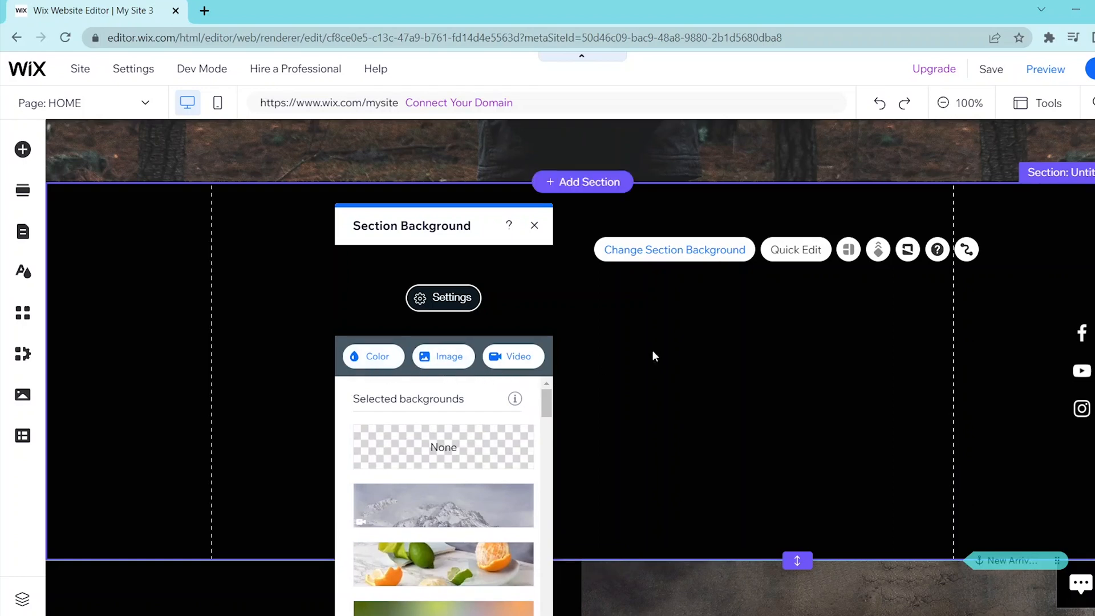
pyautogui.moveTo(839, 263)
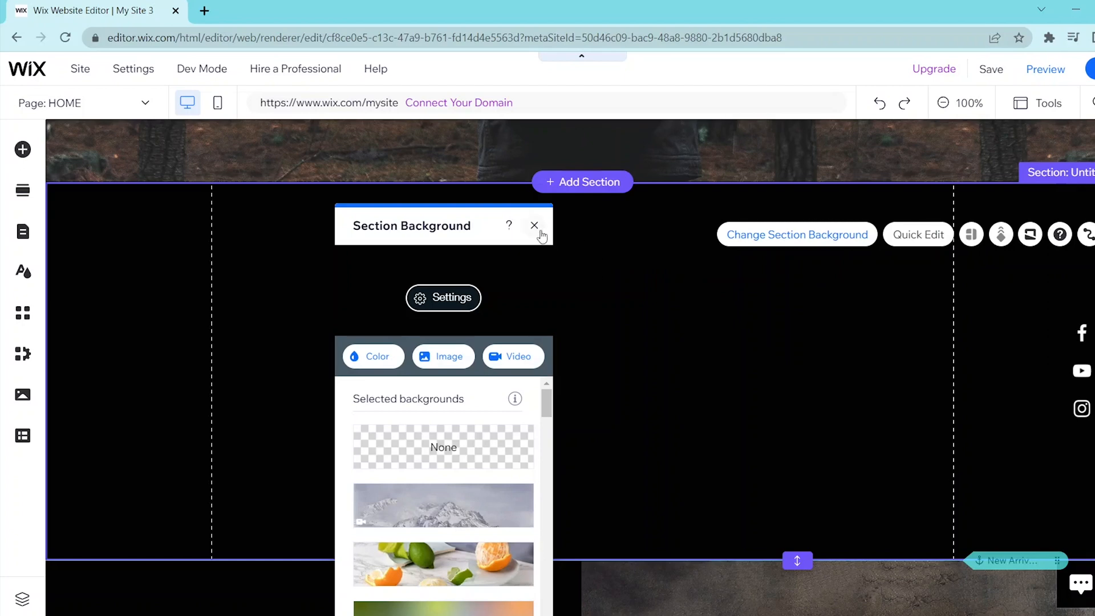
pyautogui.click(534, 226)
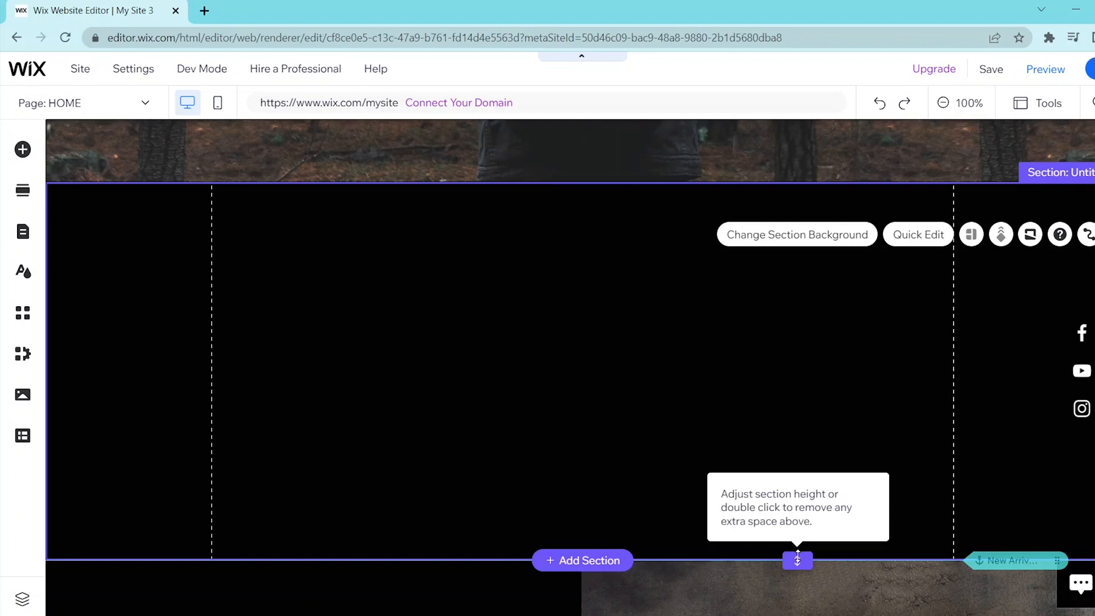
# Step: Drag the new section's height handle to shrink it, then back to a medium height
pyautogui.moveTo(798, 559); pyautogui.dragTo(797, 596)
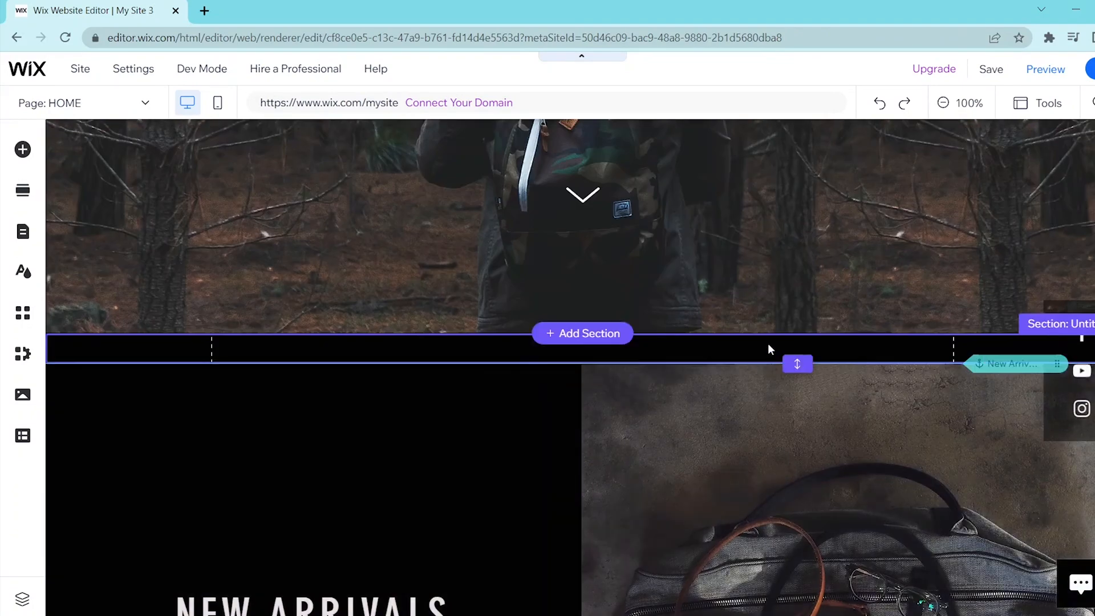
pyautogui.moveTo(798, 364)
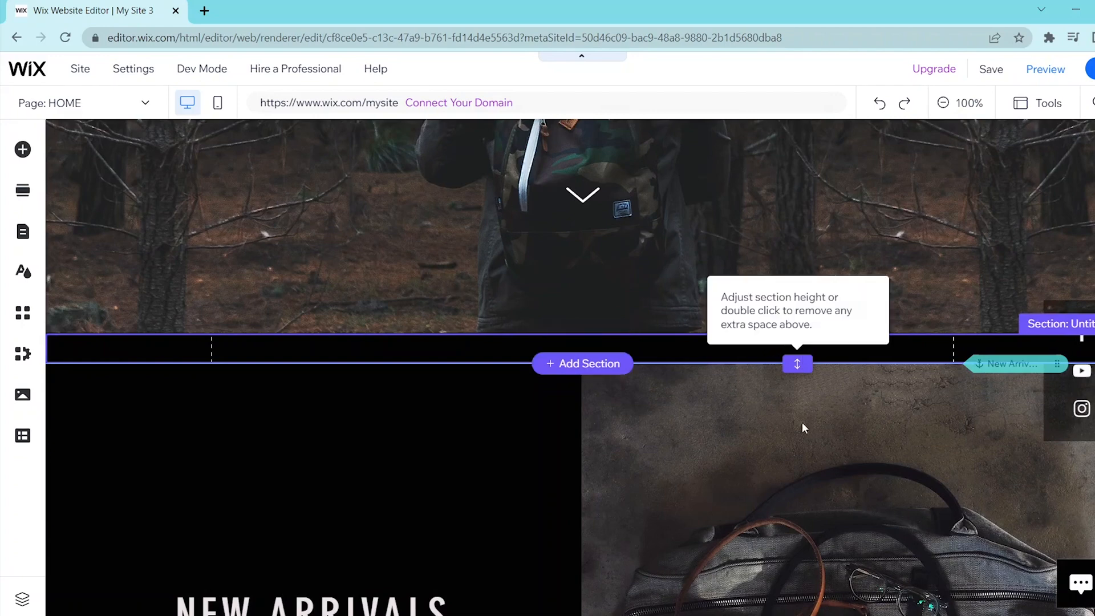
pyautogui.moveTo(798, 362); pyautogui.dragTo(798, 497)
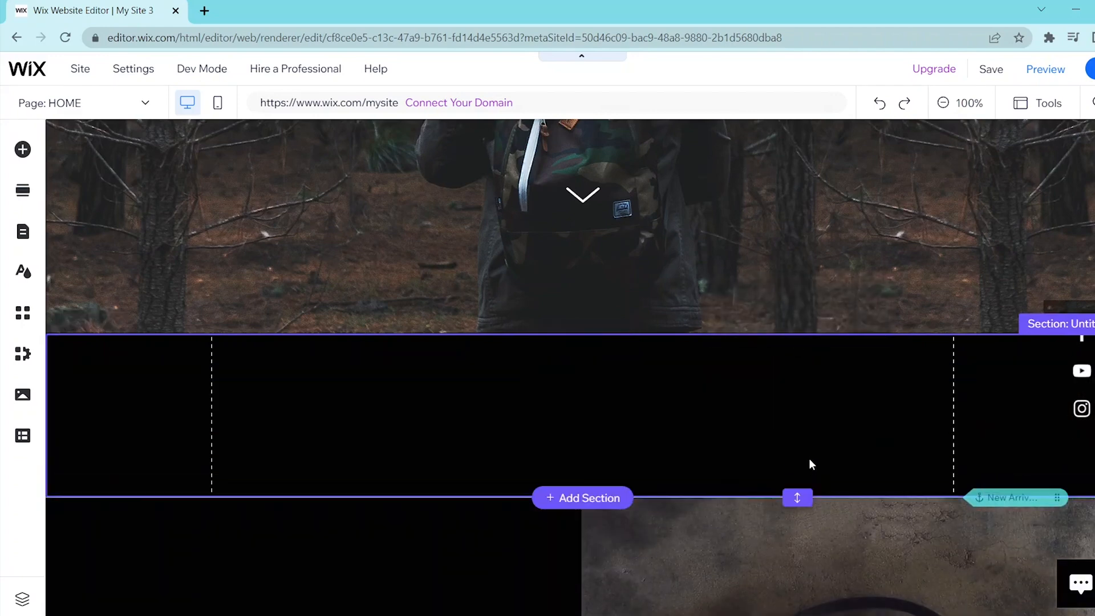